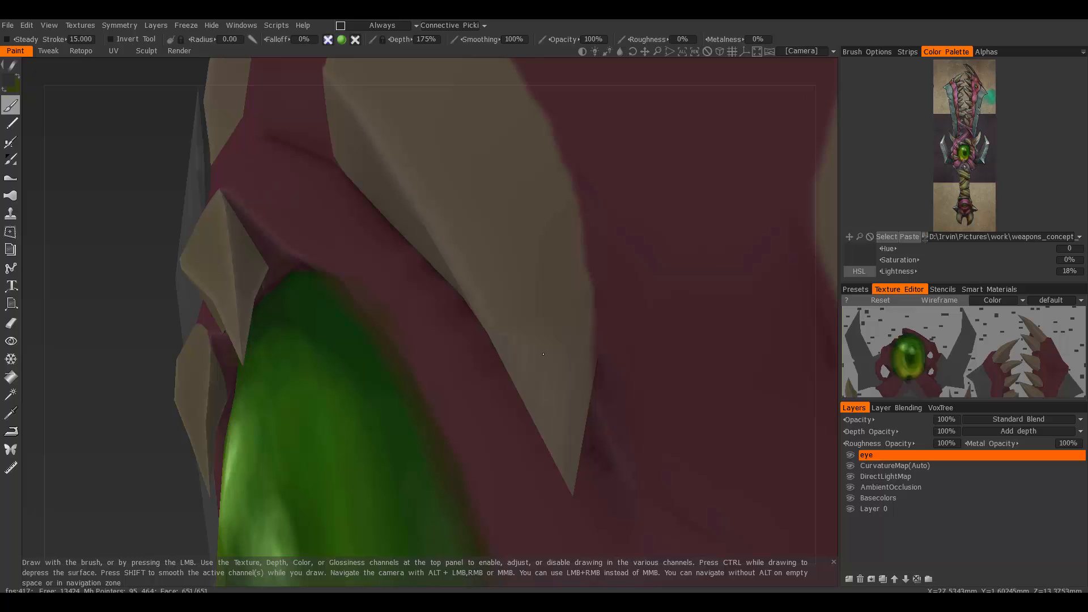
pyautogui.moveTo(552, 333)
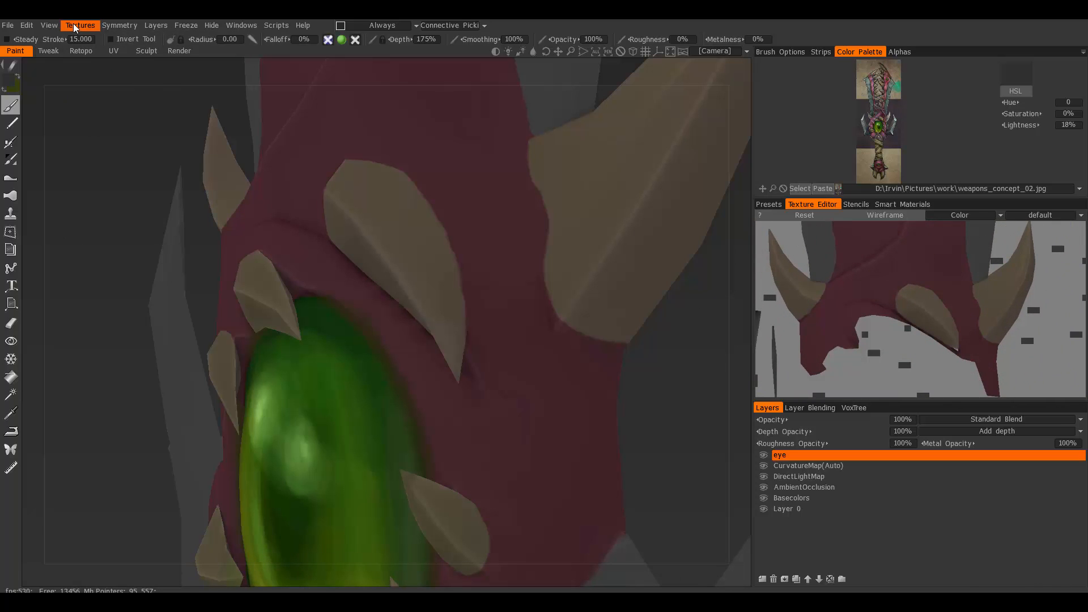
# - Import updatedUvs.obj as the sword's UV set with No Smoothing, accepting the overlap and undo prompts
pyautogui.click(80, 25)
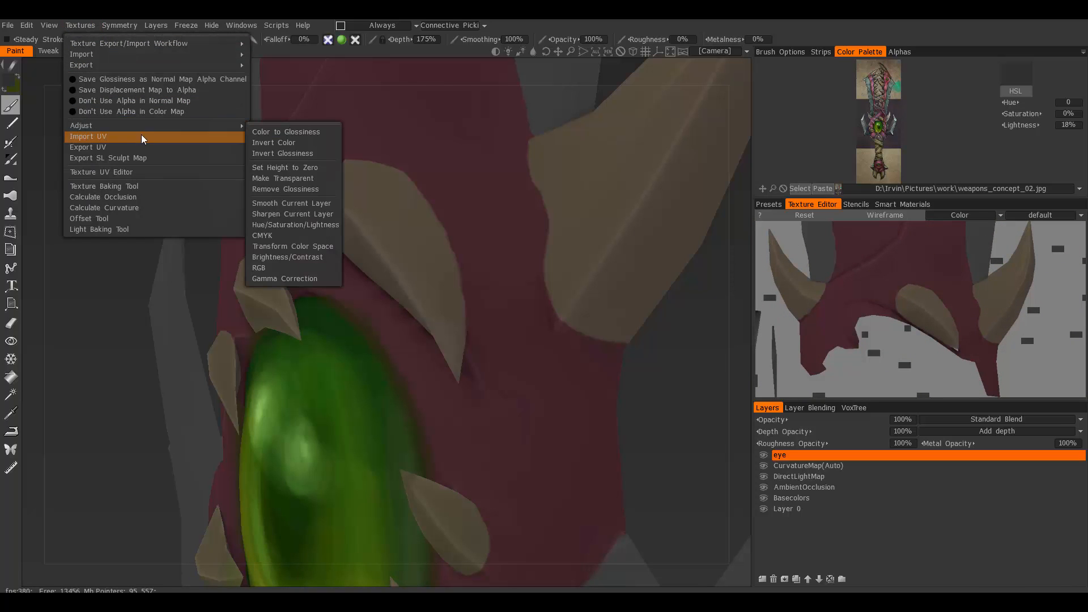
pyautogui.click(88, 136)
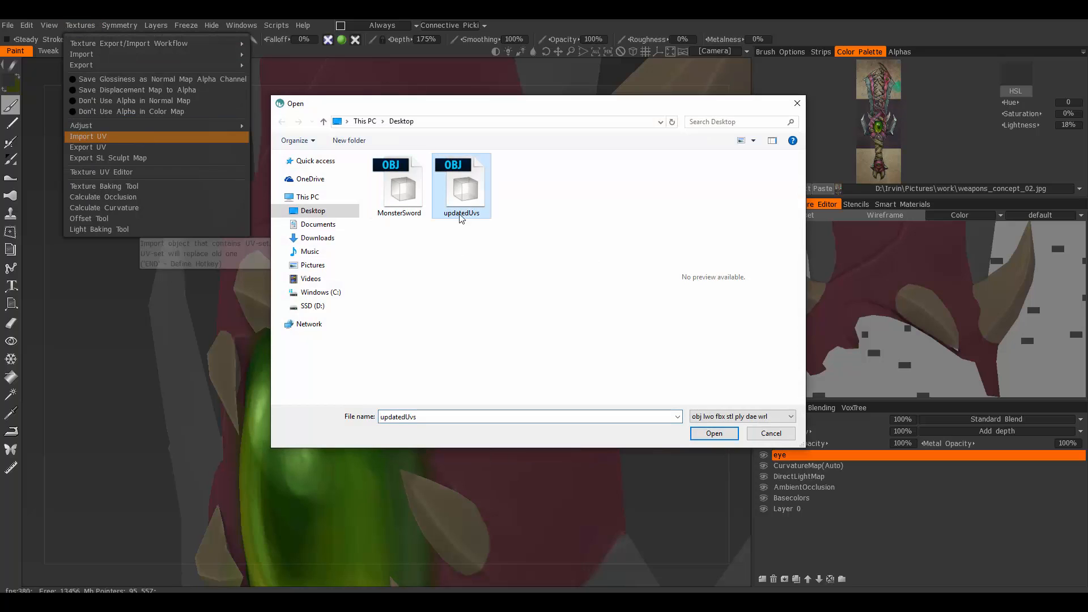
pyautogui.click(714, 433)
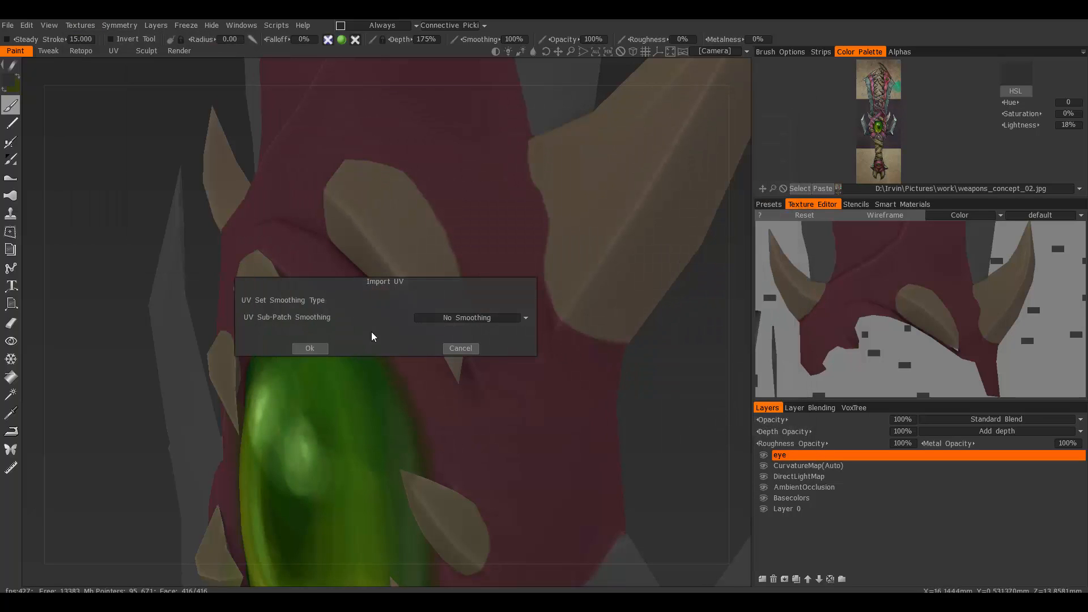
pyautogui.moveTo(348, 308)
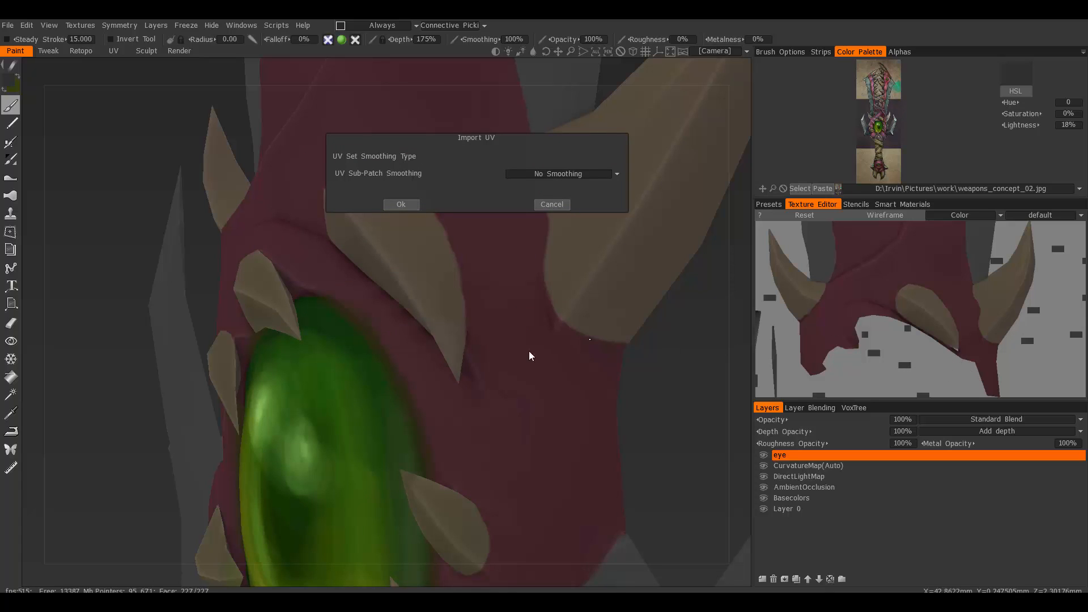
pyautogui.click(401, 204)
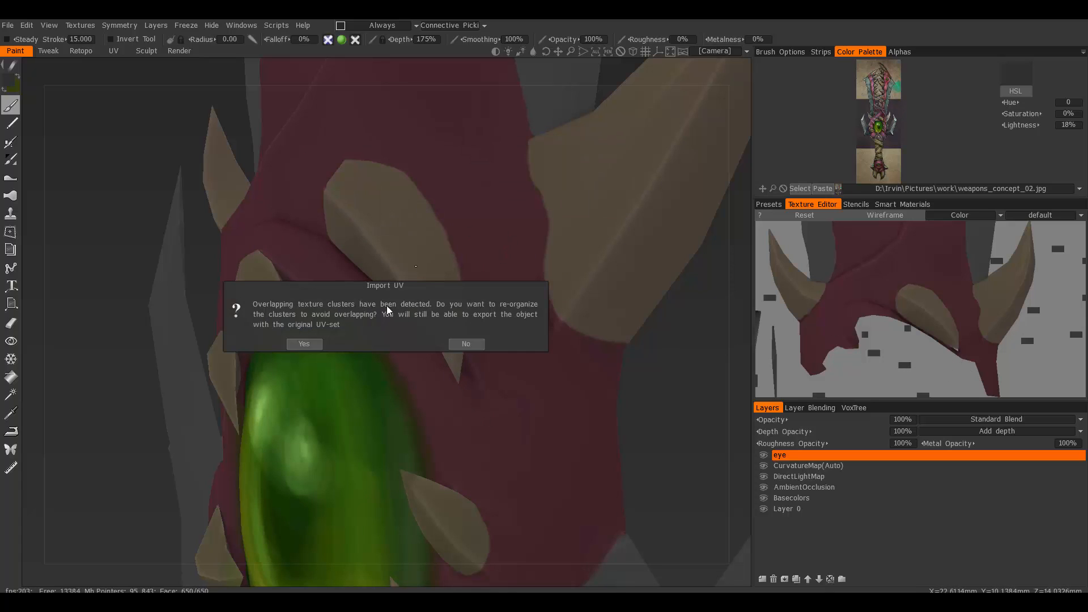
pyautogui.click(304, 344)
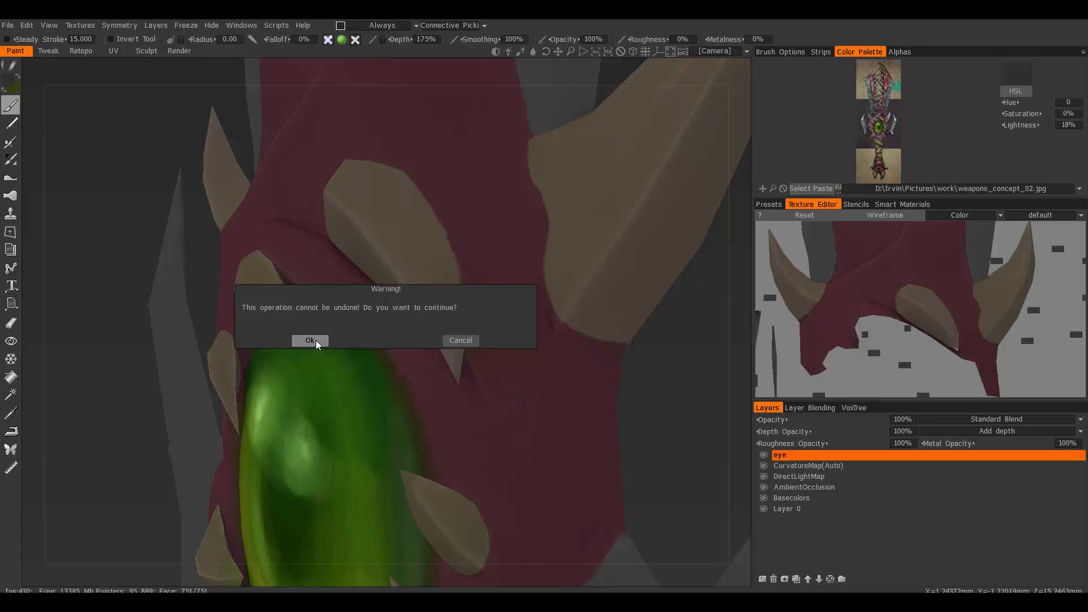
pyautogui.click(310, 340)
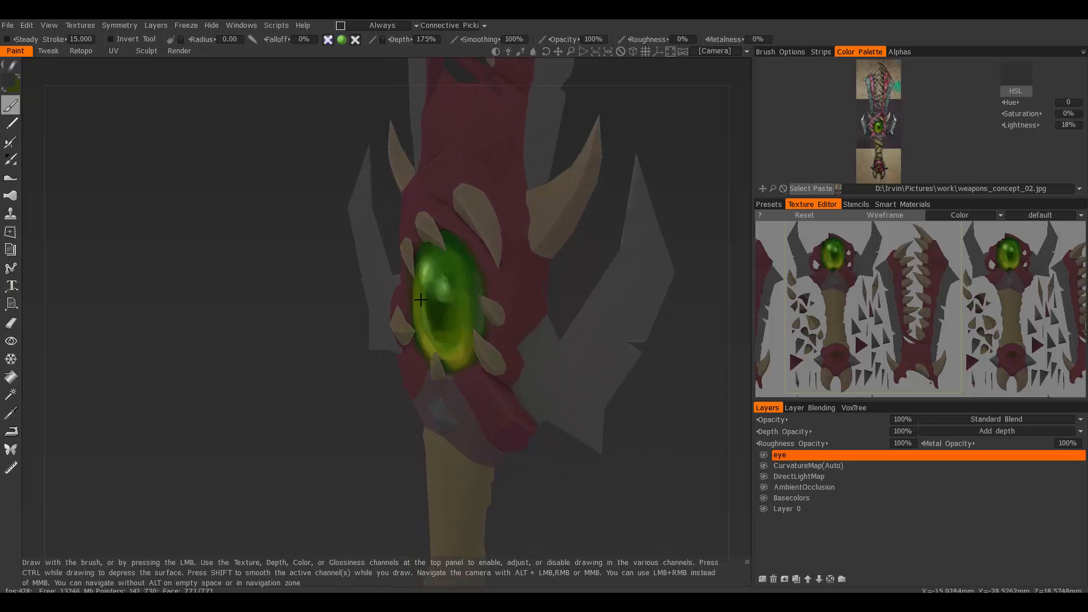
# - Zoom in on the sword's green eye to confirm the painting survived the new UV layout
pyautogui.moveTo(420, 299); pyautogui.dragTo(523, 316)
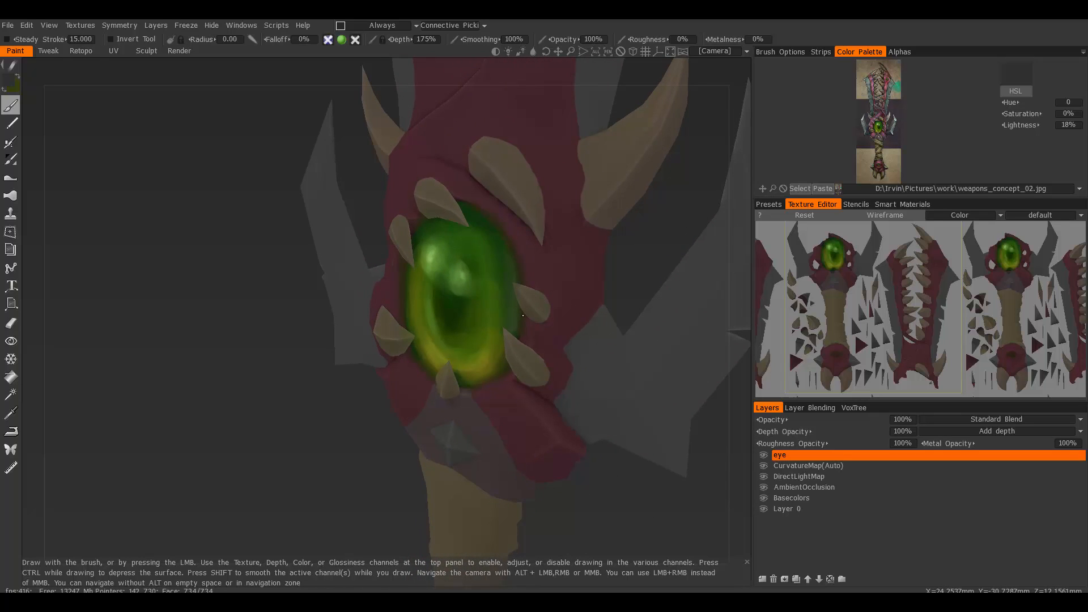